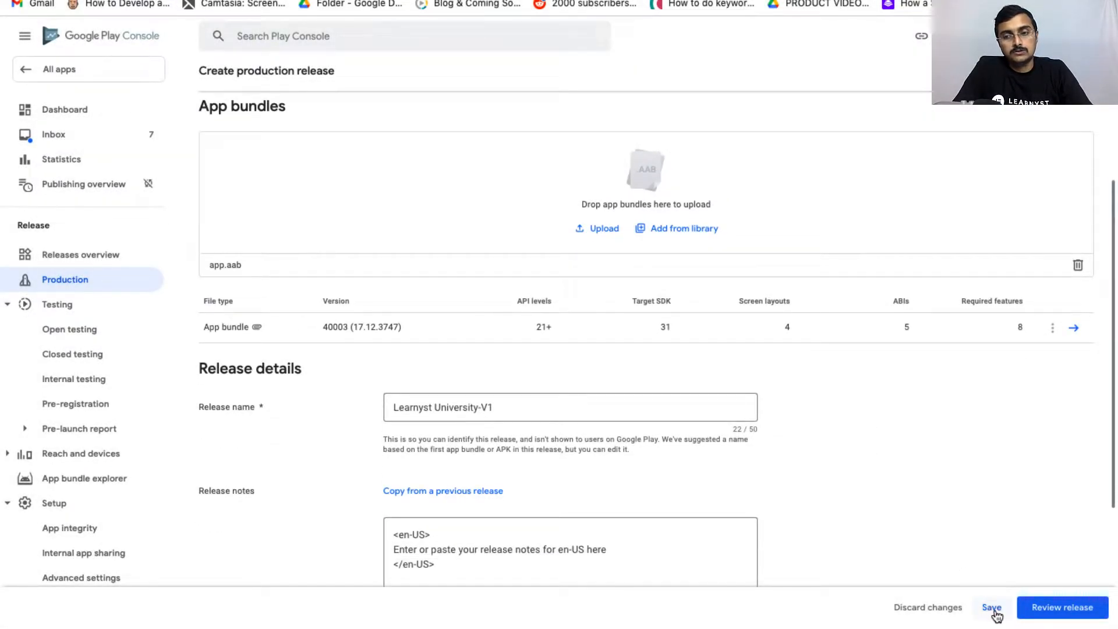
# Step: Save and review the Learnyst University-V1 release, then confirm its production rollout so it shows in review
pyautogui.click(991, 607)
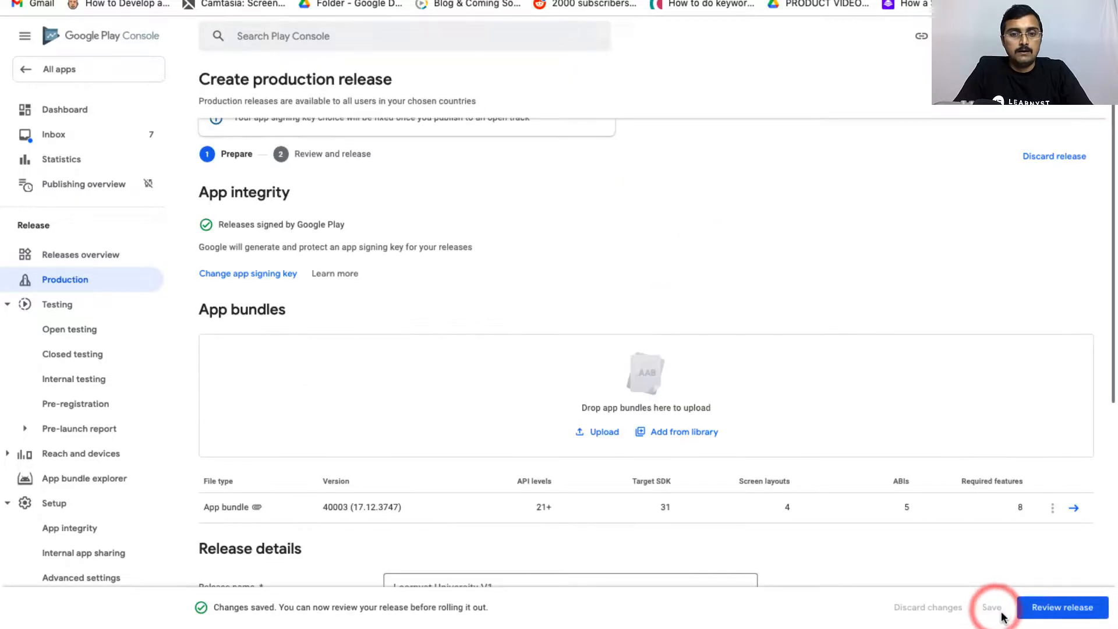
pyautogui.scroll(-3)
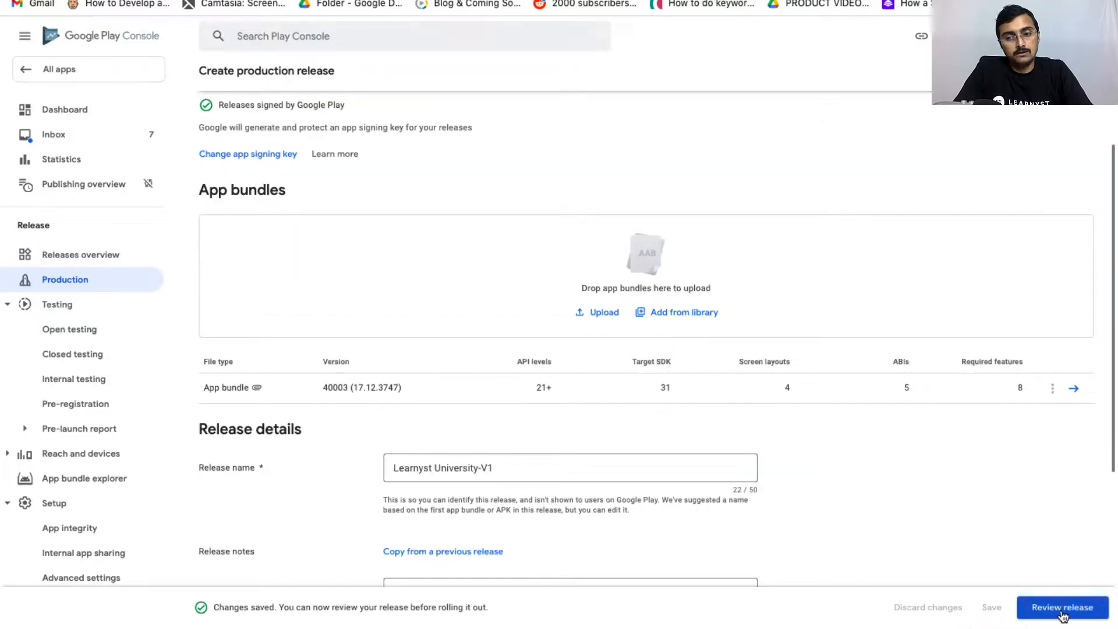
pyautogui.click(1062, 607)
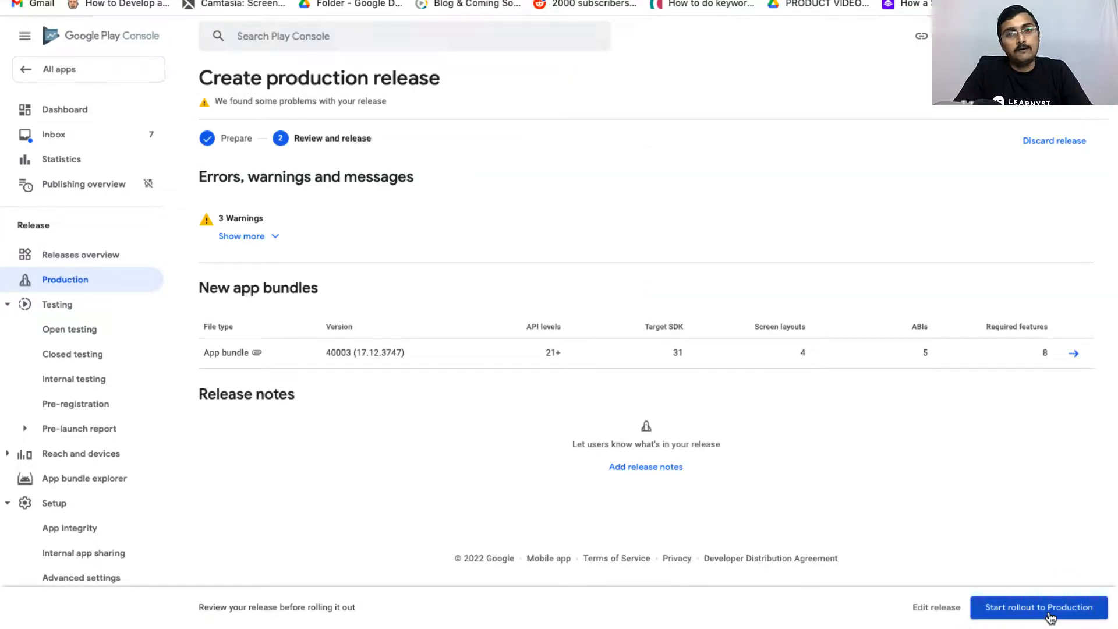
pyautogui.moveTo(1038, 607)
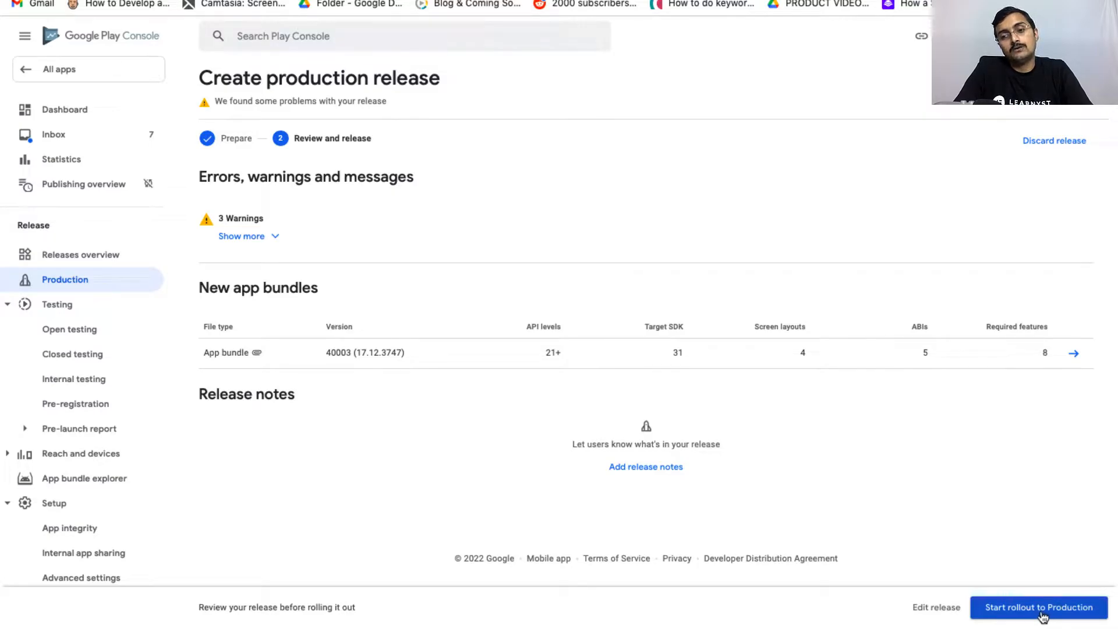
pyautogui.click(1038, 606)
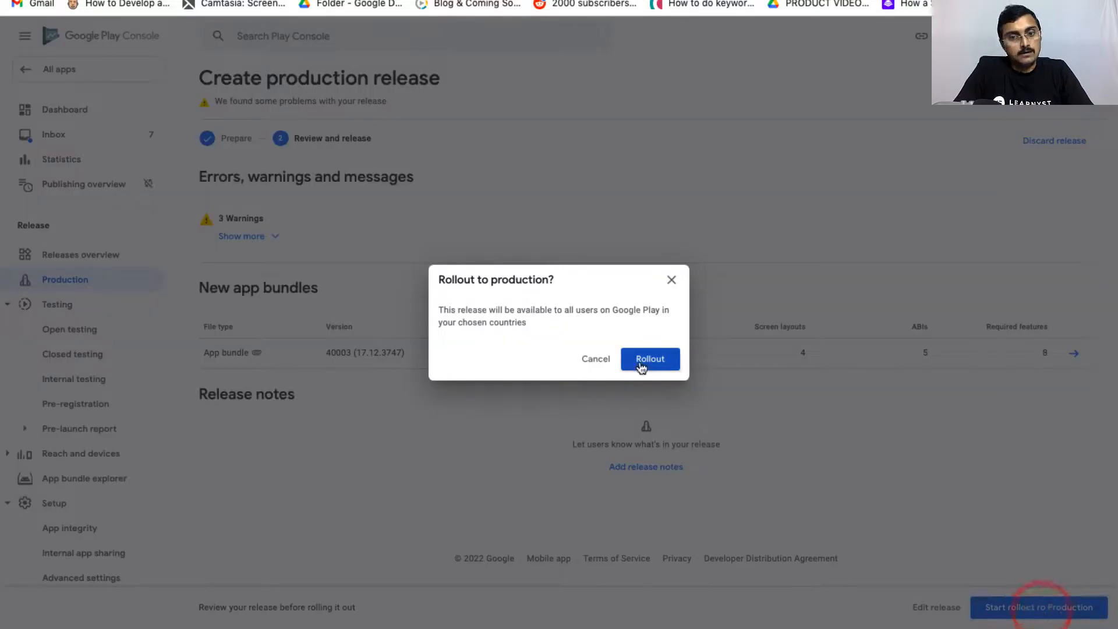
pyautogui.click(650, 358)
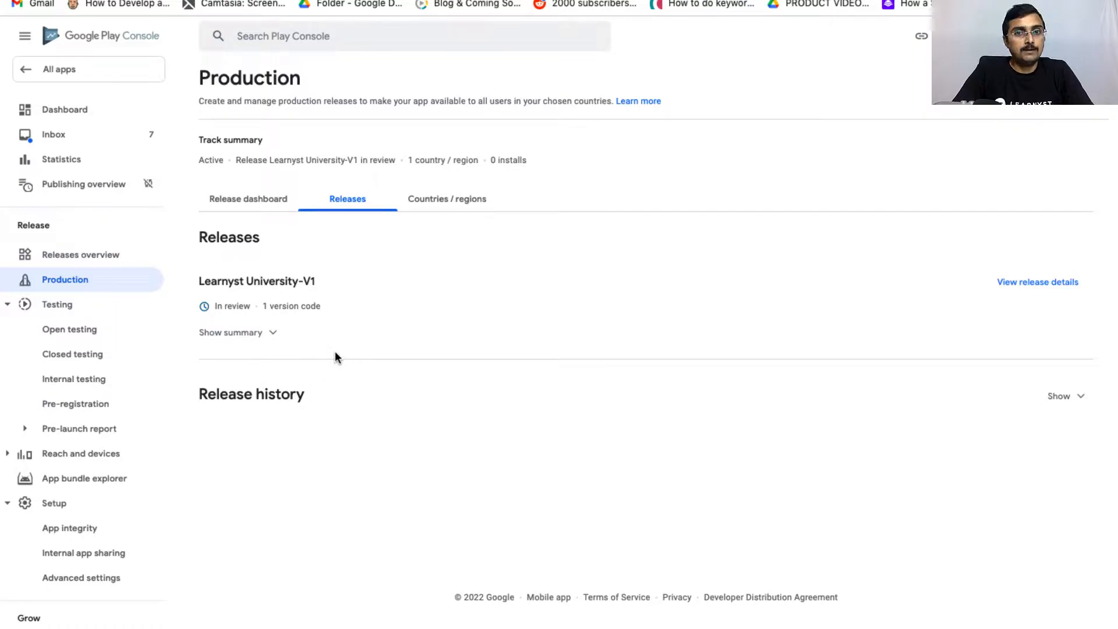
pyautogui.moveTo(424, 257)
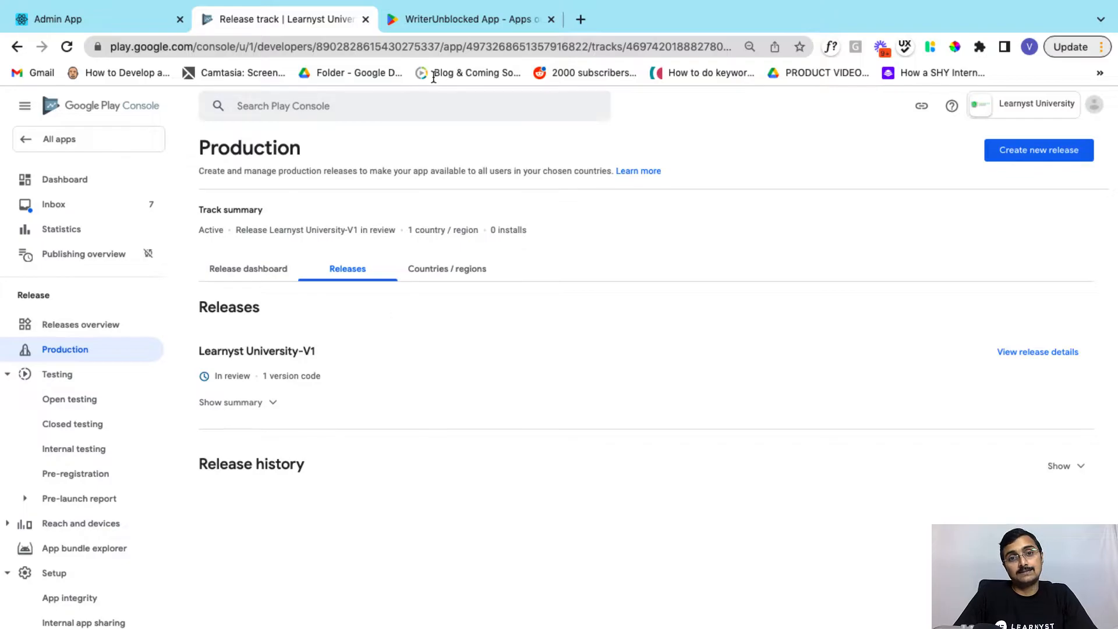
pyautogui.click(467, 19)
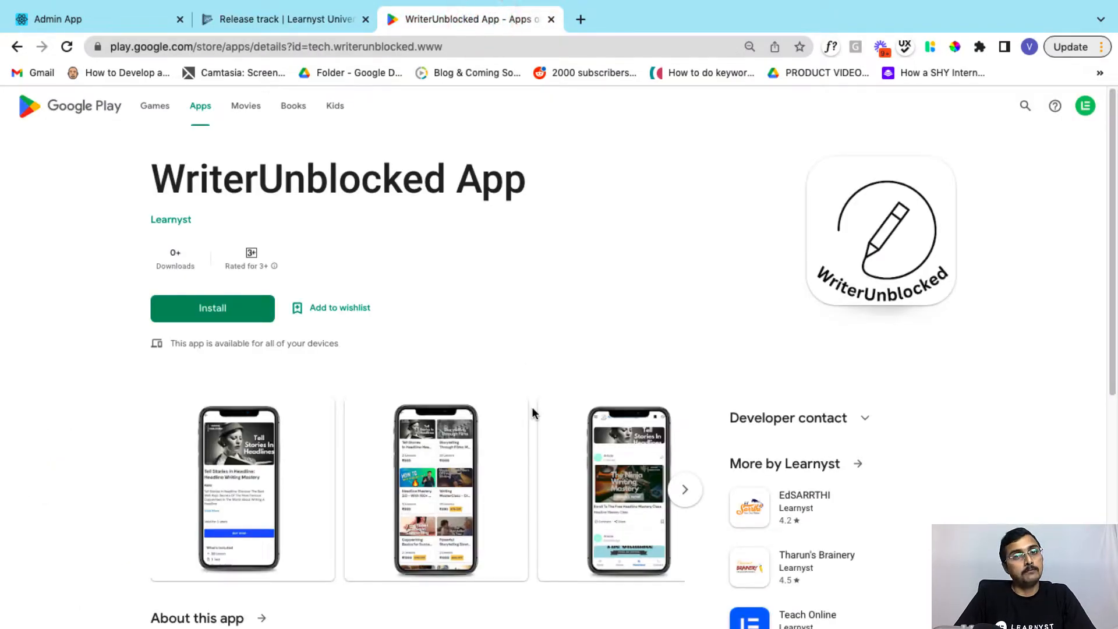
pyautogui.scroll(-3)
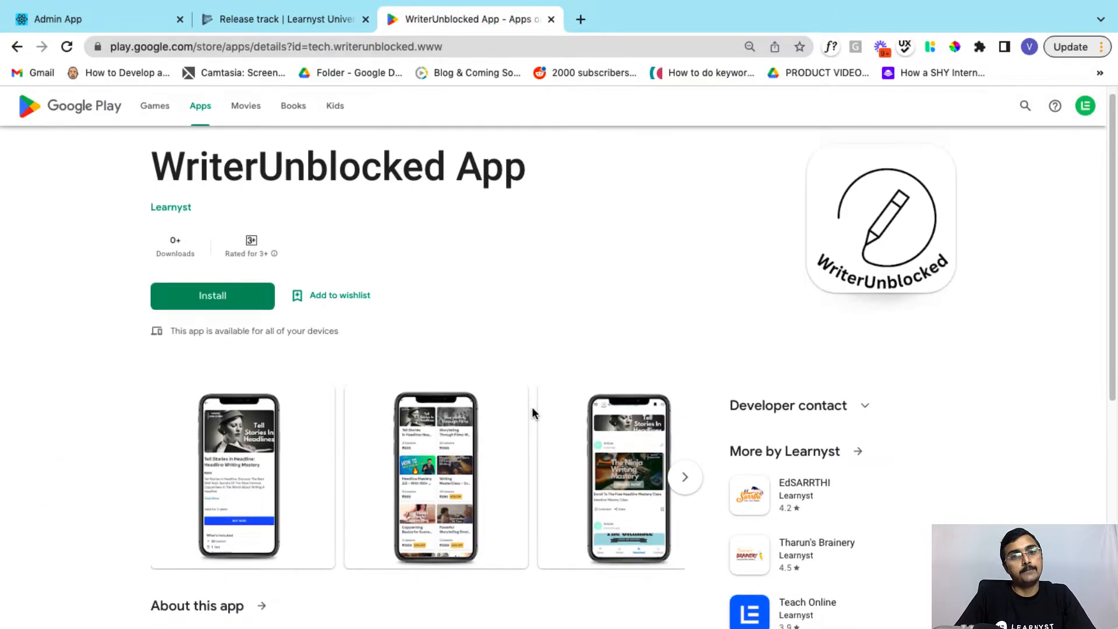
pyautogui.moveTo(534, 432)
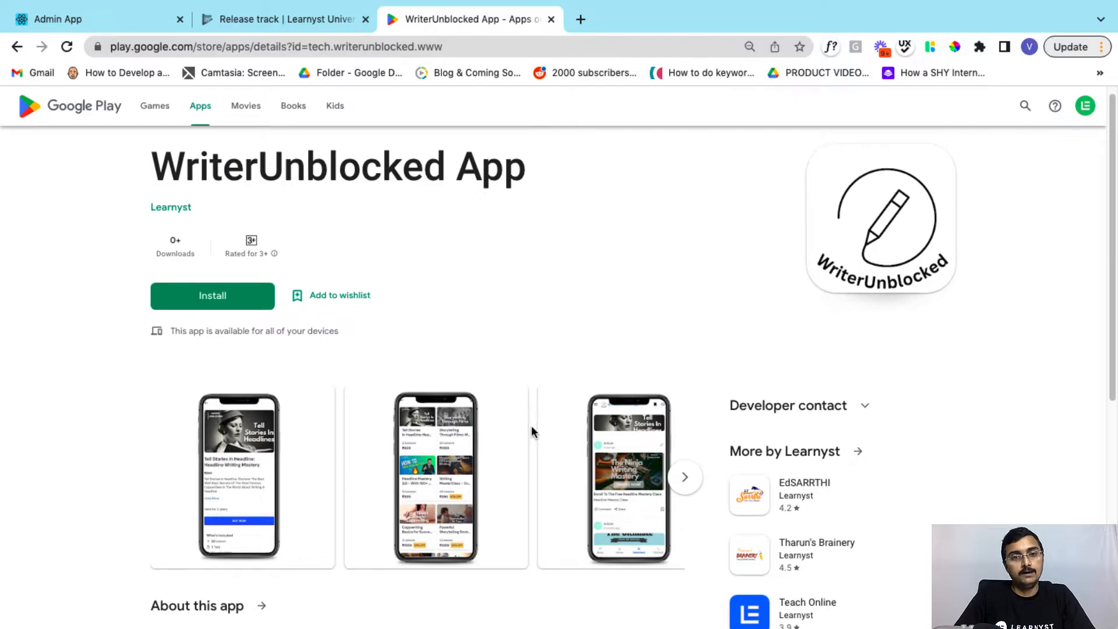
pyautogui.scroll(-3)
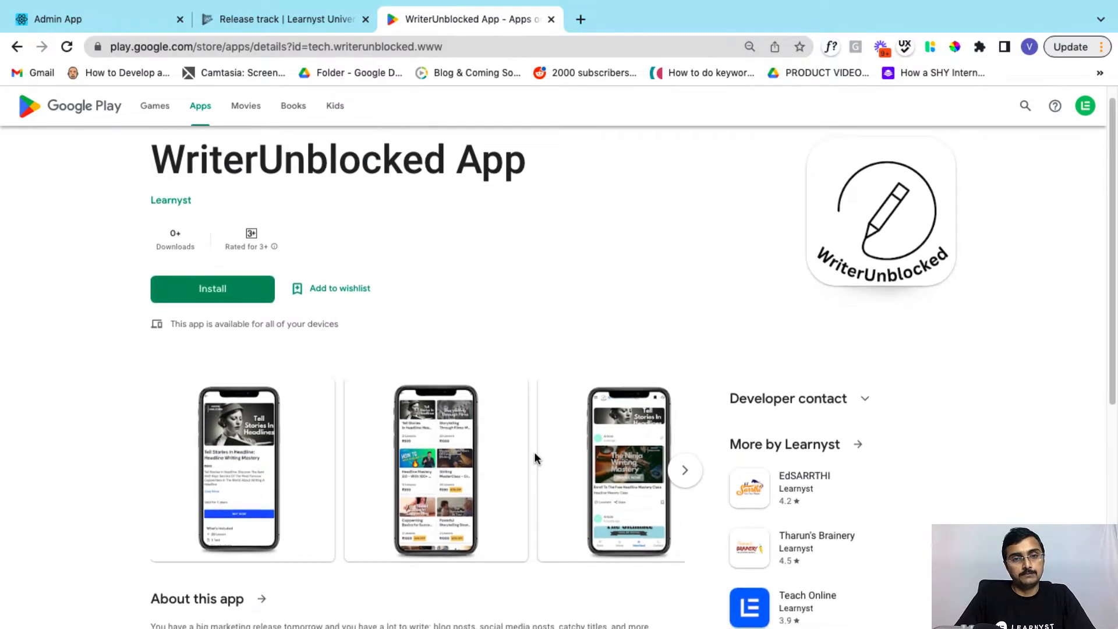
pyautogui.click(282, 19)
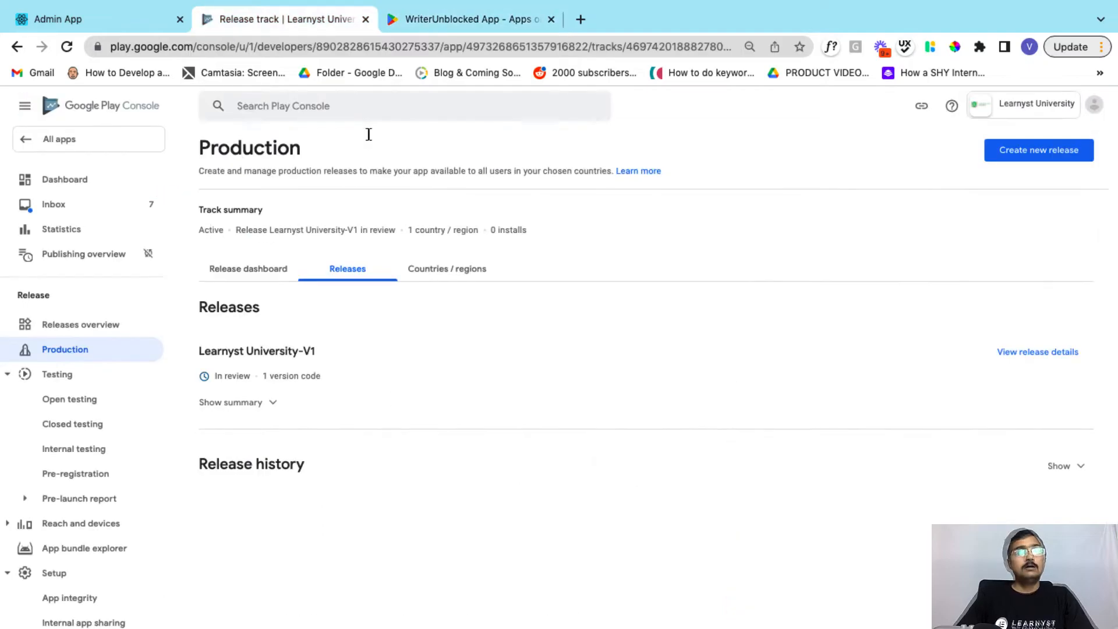